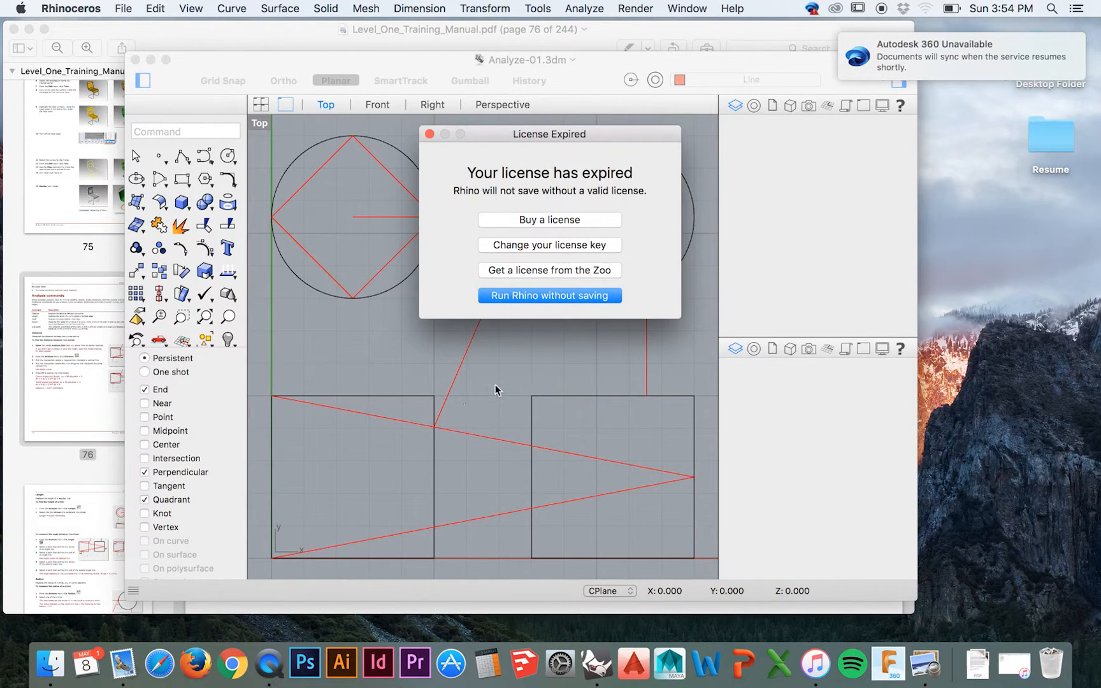
- Keep running Rhino without saving, then view the manual's Distance page
click(549, 295)
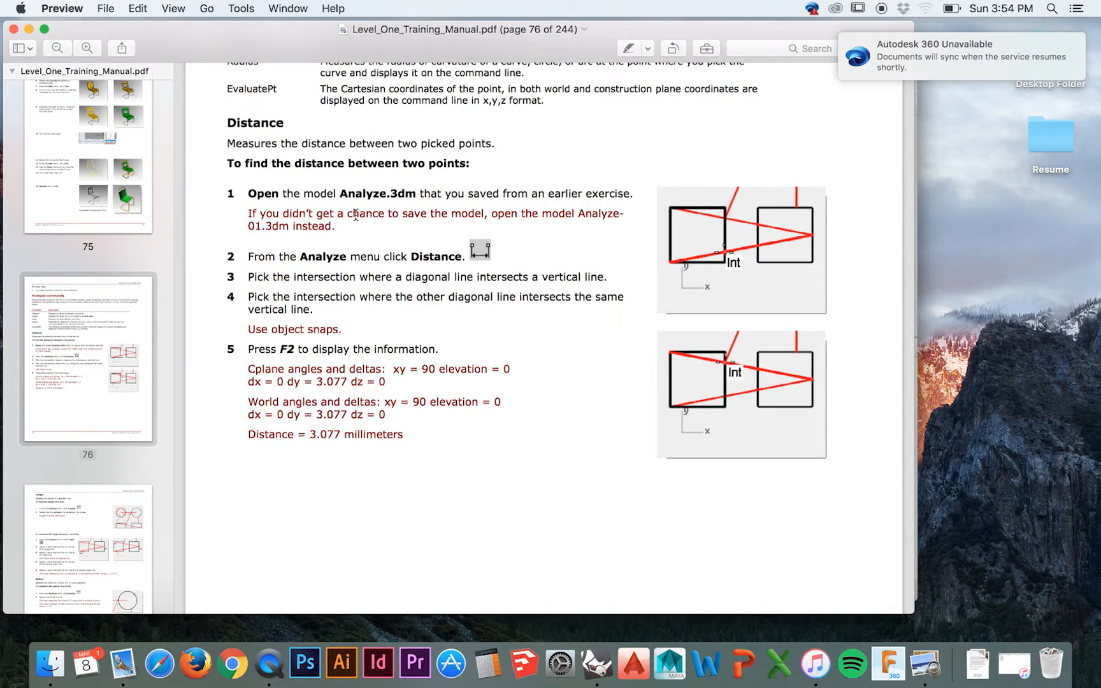
mouse_move(411, 273)
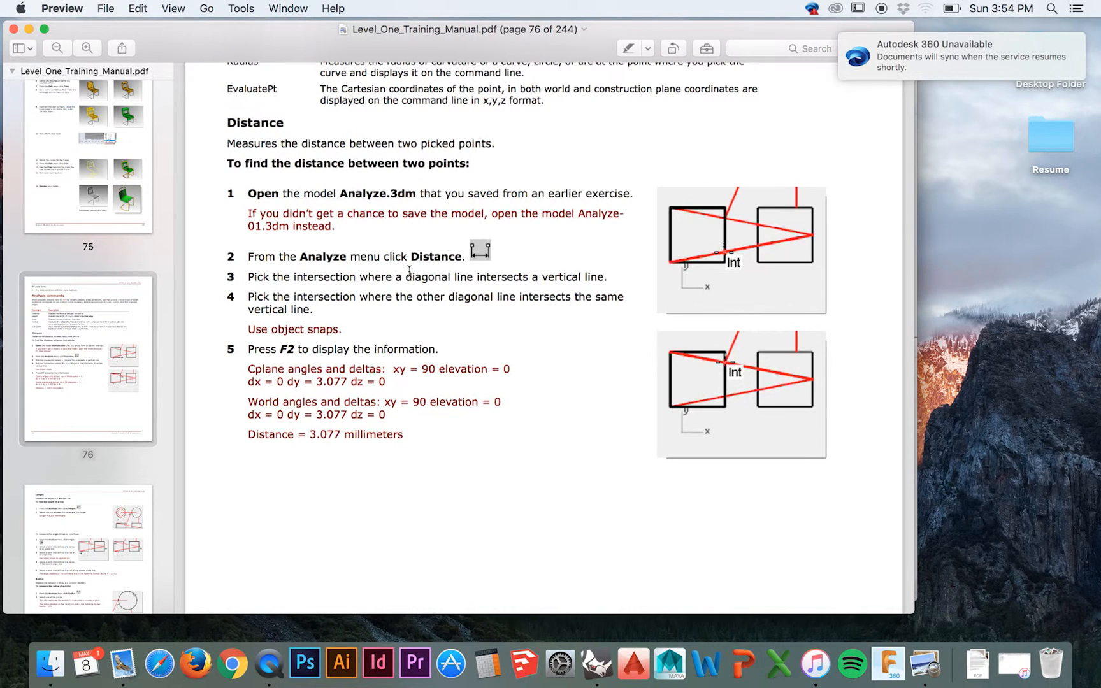
mouse_move(842, 234)
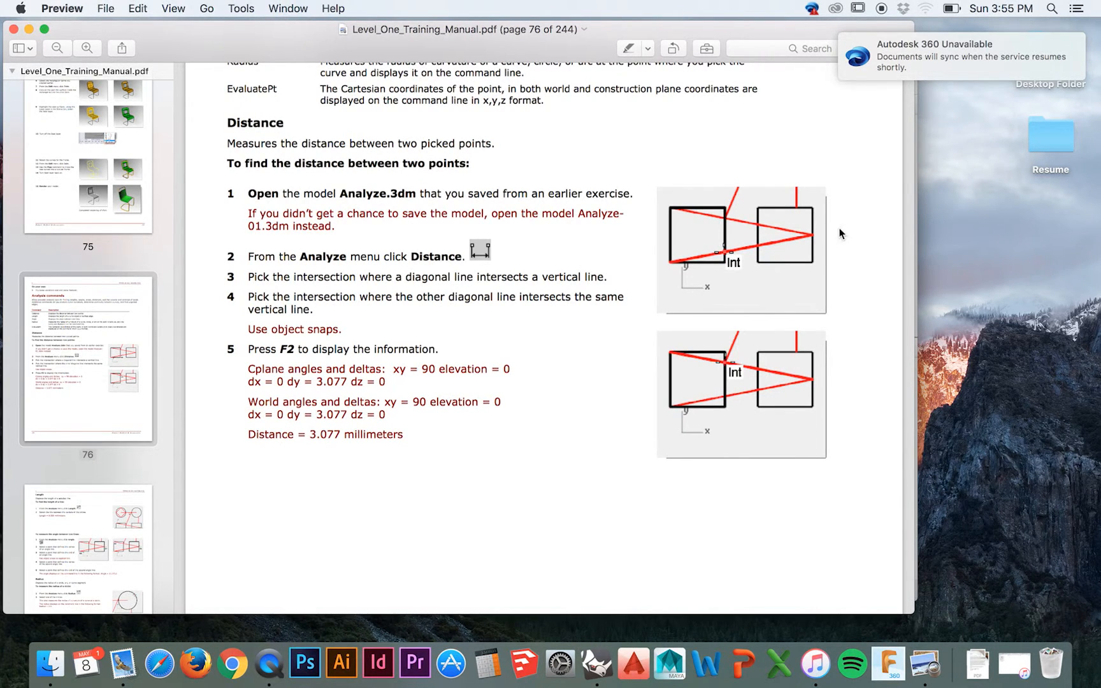
mouse_move(596, 662)
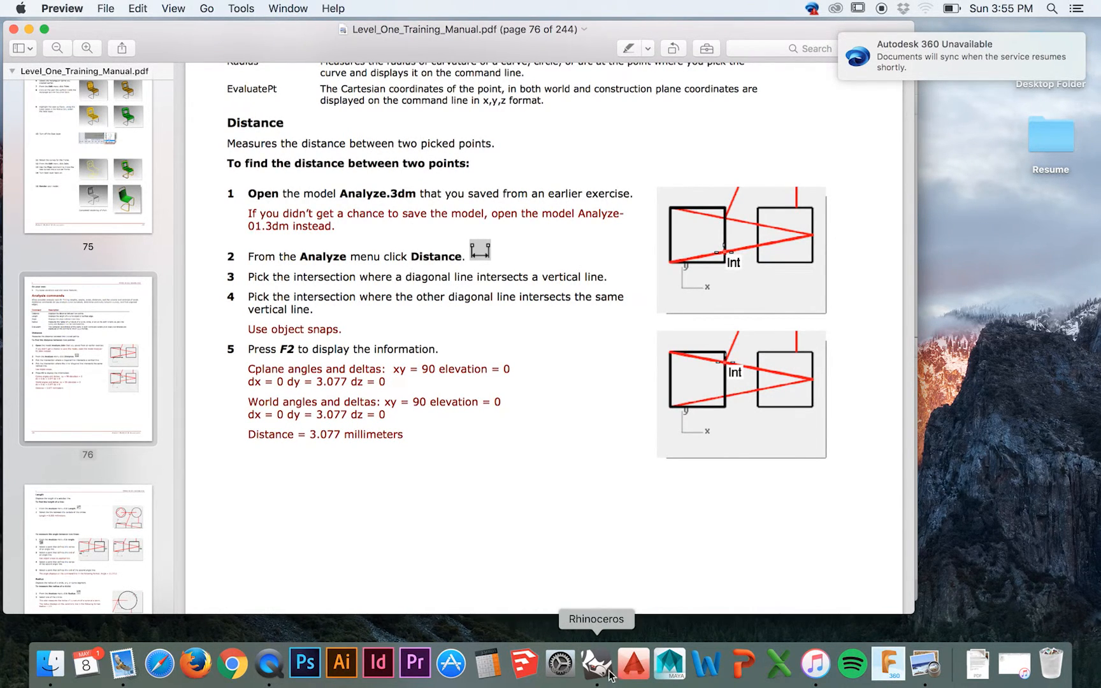
- Bring Rhinoceros forward and maximize the Analyze-01.3dm window
click(596, 662)
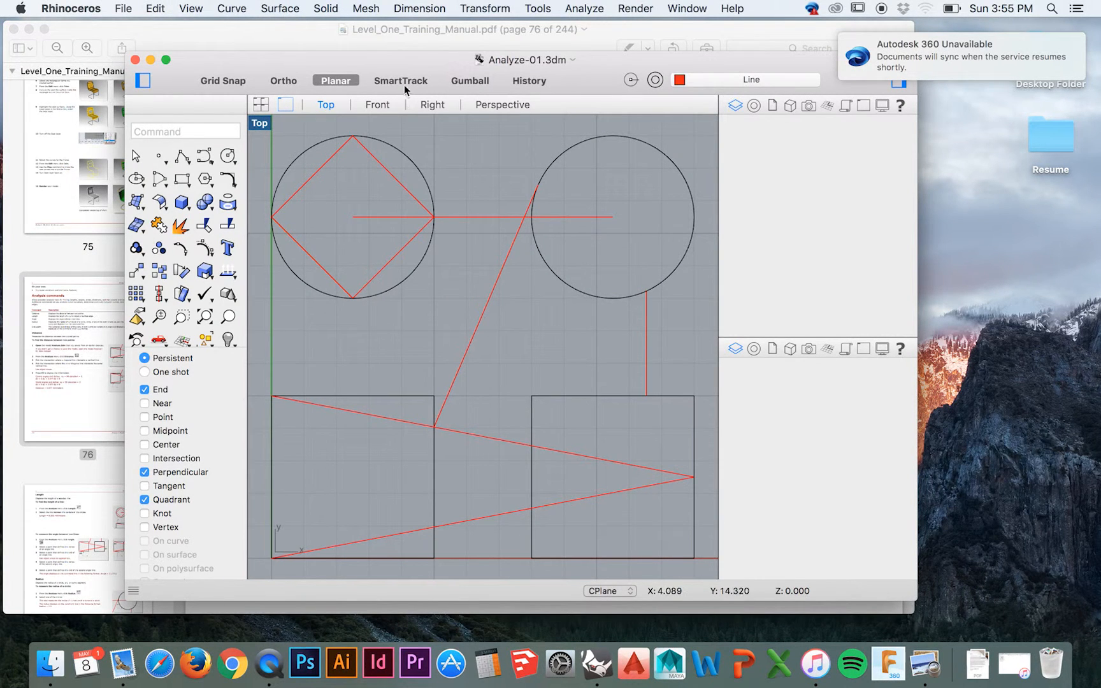
mouse_move(177, 70)
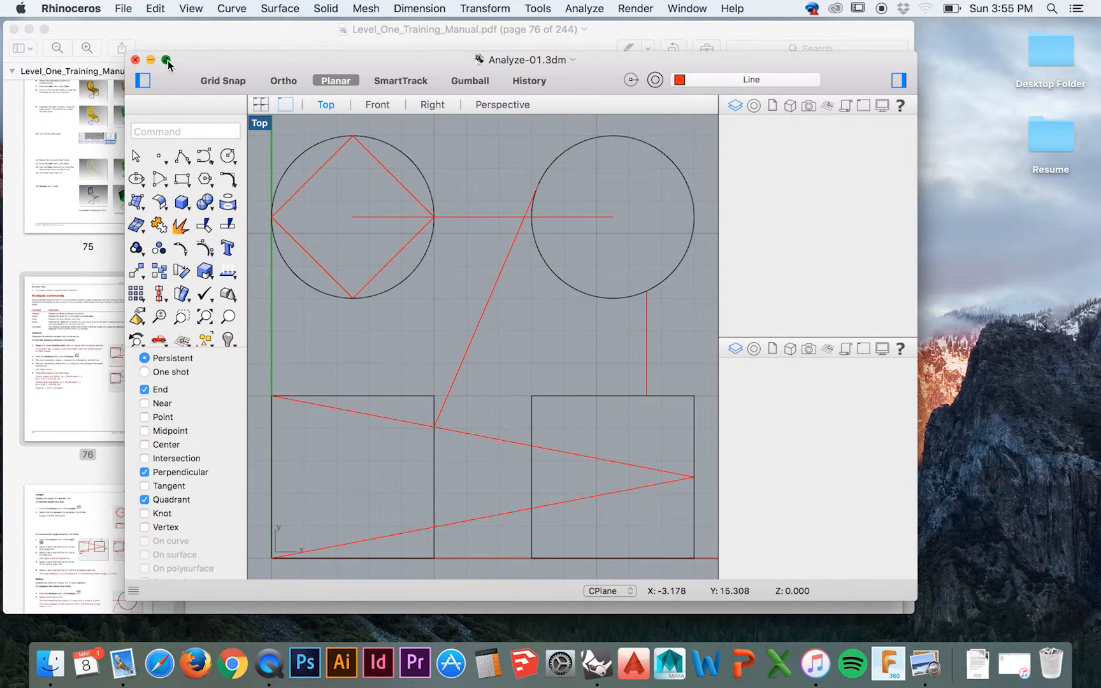
click(167, 60)
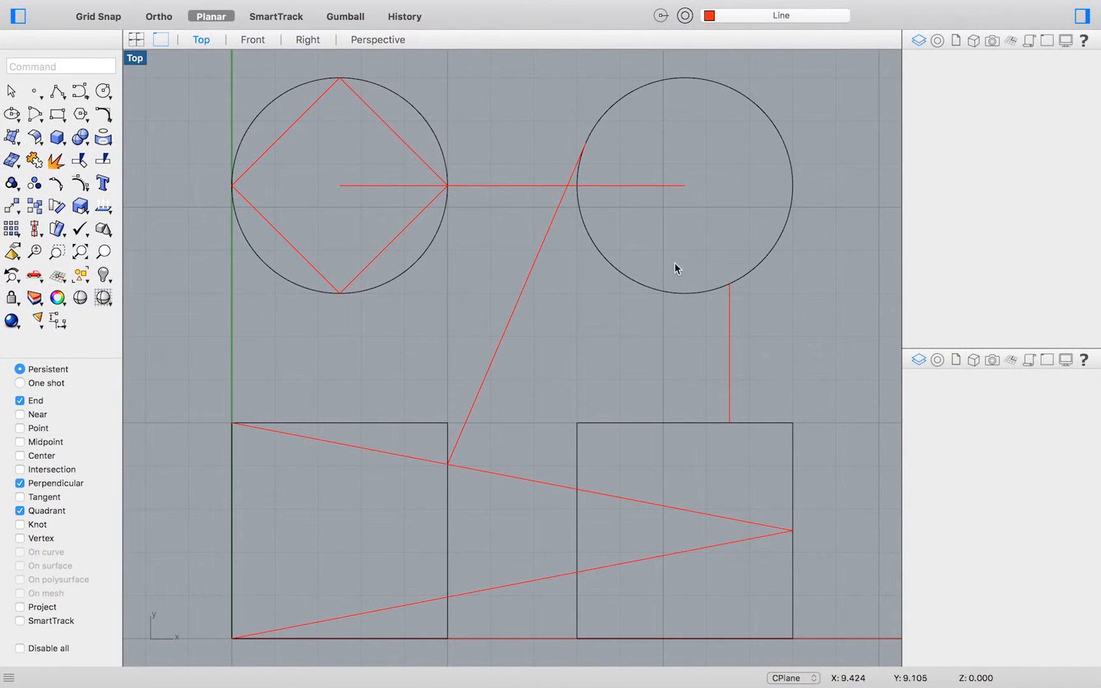
mouse_move(775, 5)
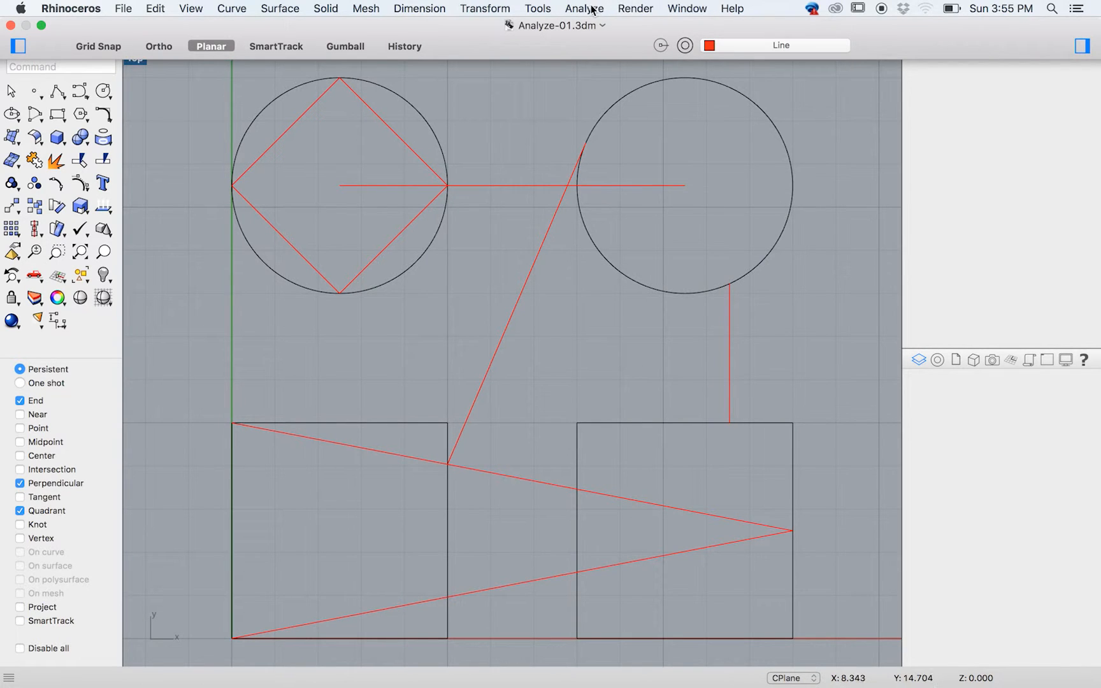
- Open the Analyze menu of measuring tools
click(585, 8)
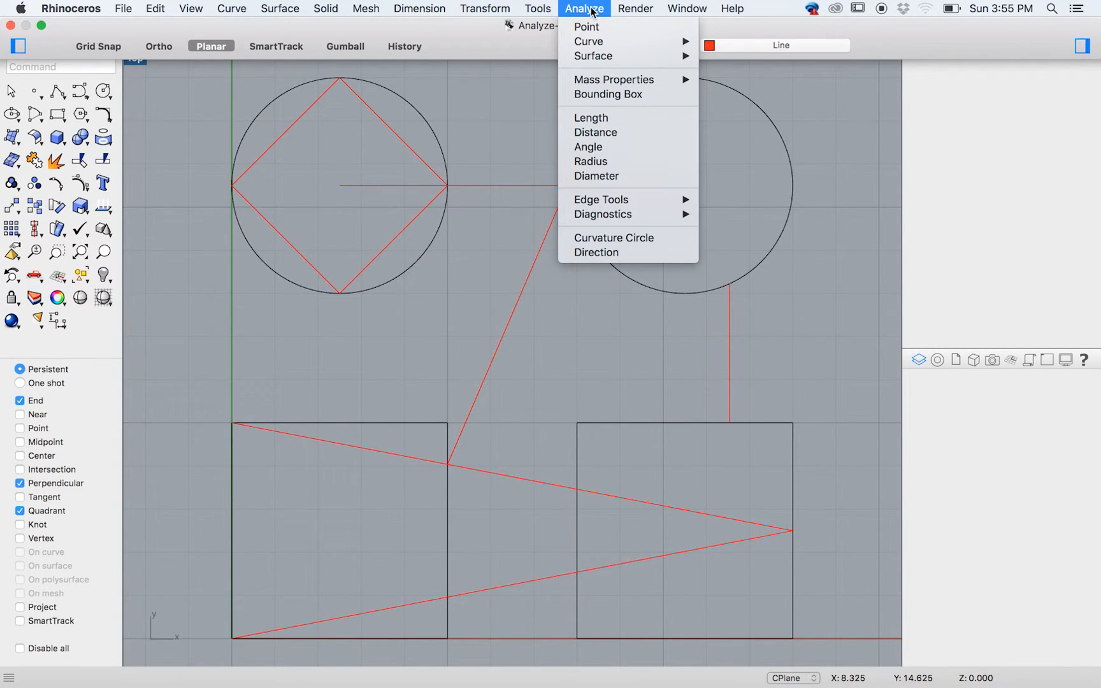
mouse_move(585, 27)
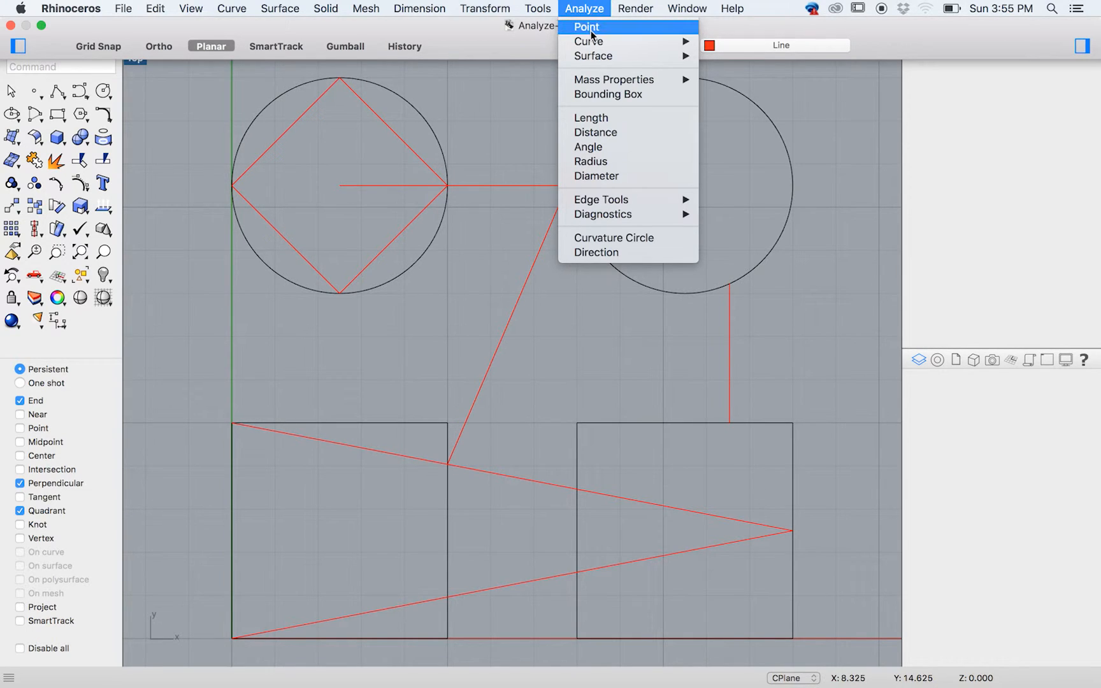
mouse_move(596, 111)
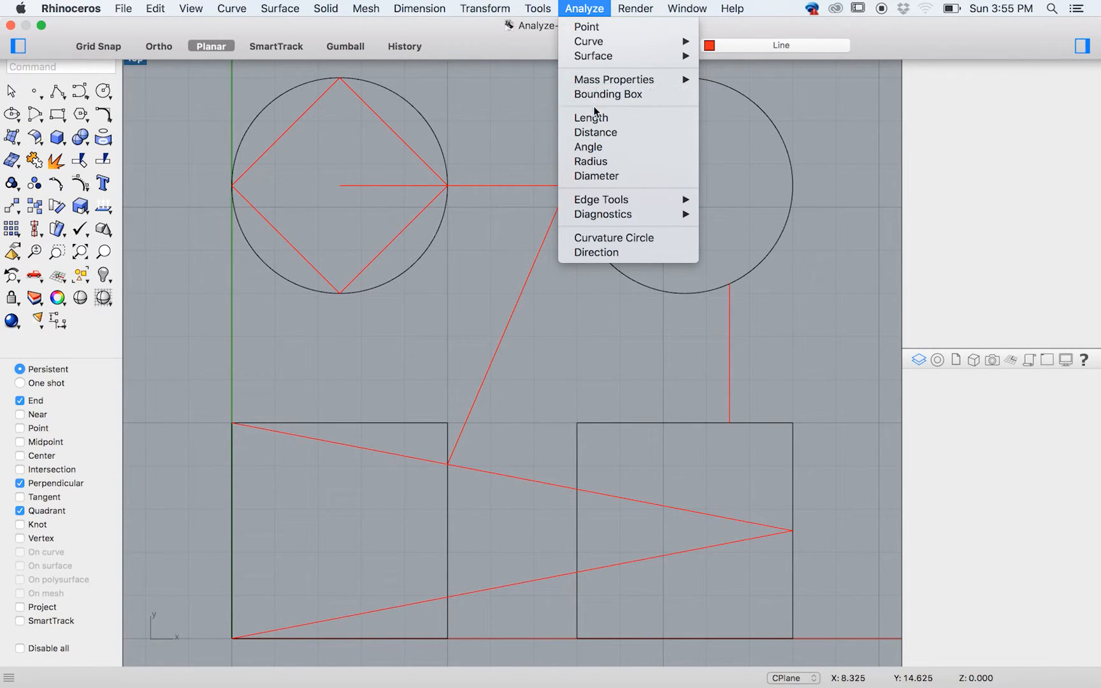
mouse_move(594, 132)
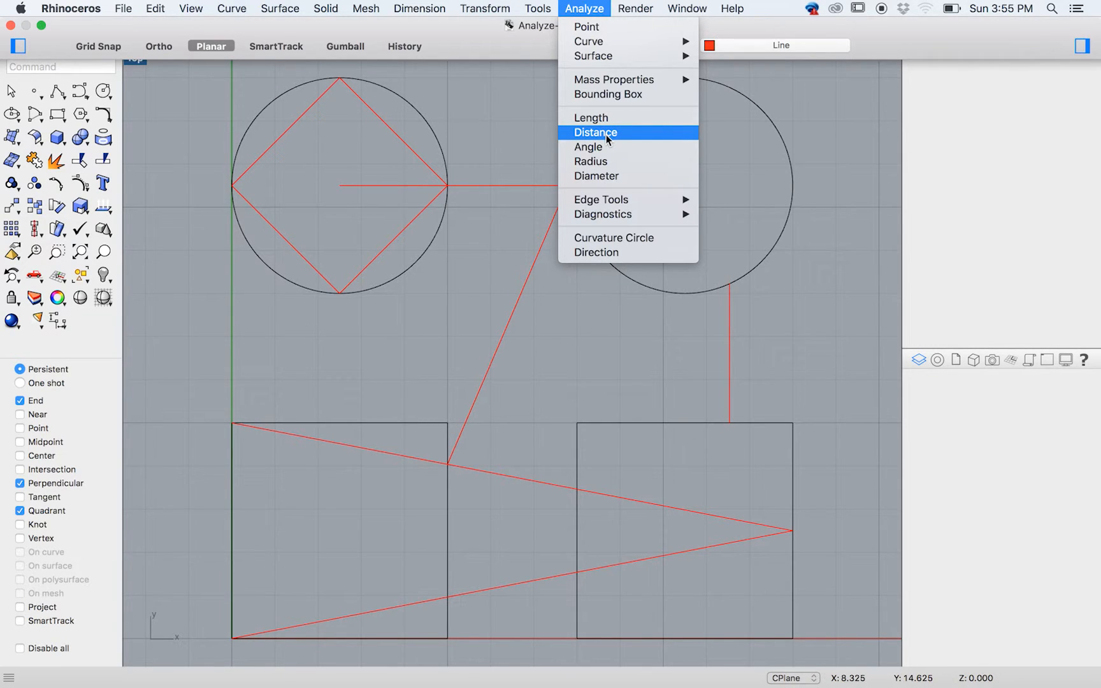
mouse_move(592, 117)
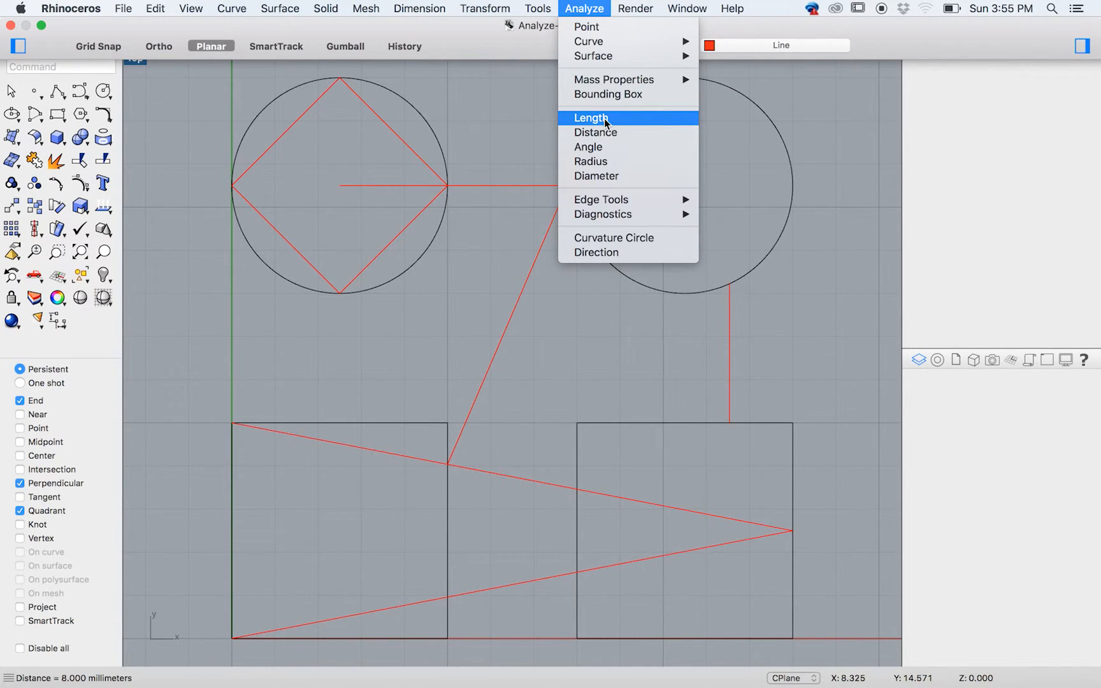
- Measure a curve's length (8.000 mm) and the square-corner-to-line-end distance (11.853 mm)
click(590, 117)
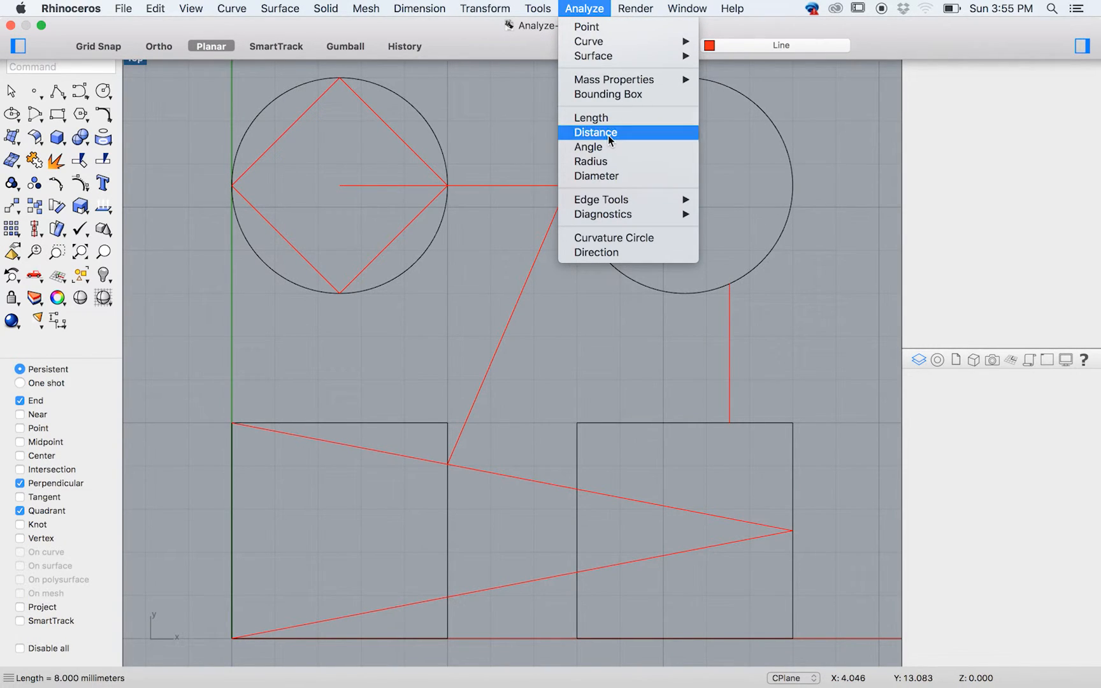
click(594, 132)
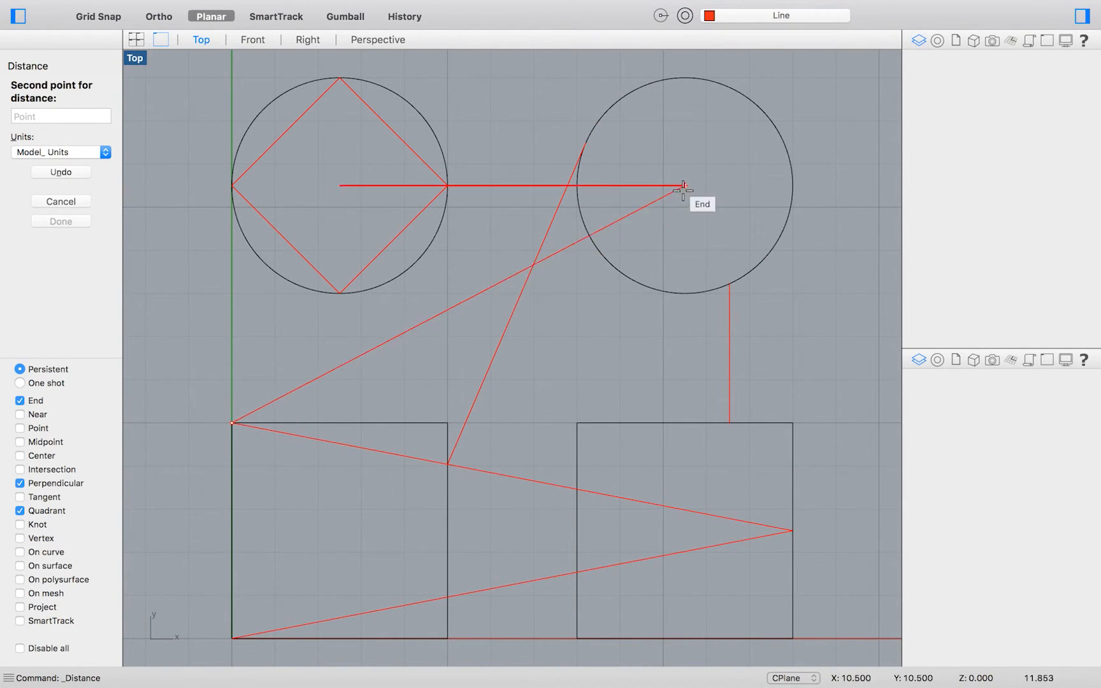
click(681, 186)
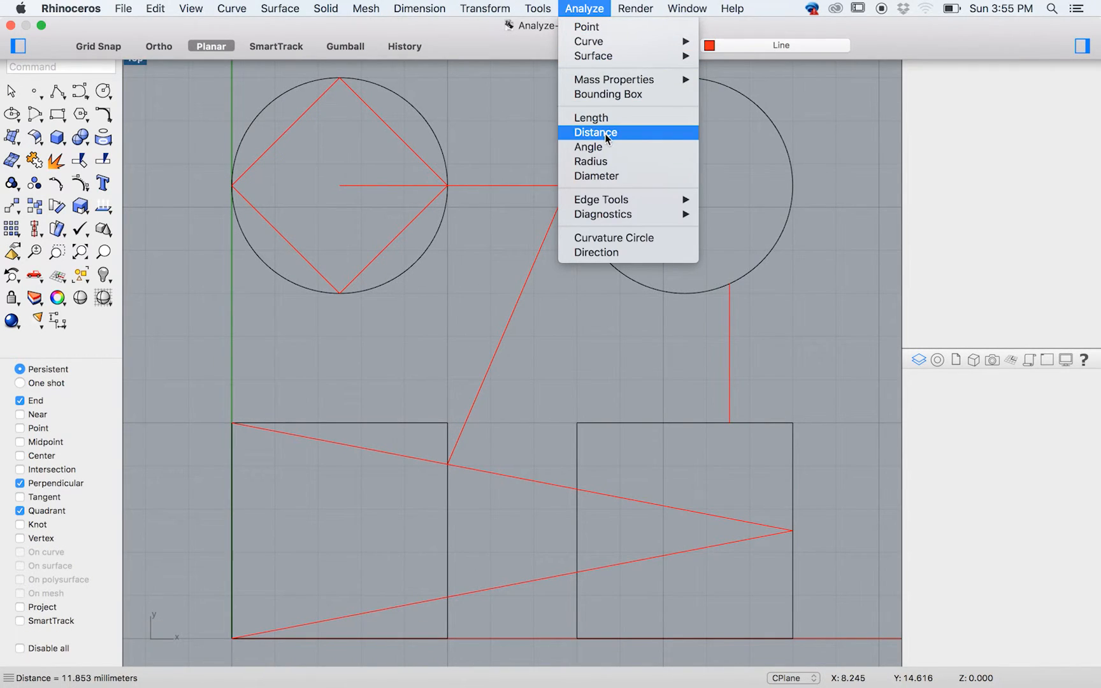
- Measure the angle between the diamond's lines, getting 90 degrees
click(589, 146)
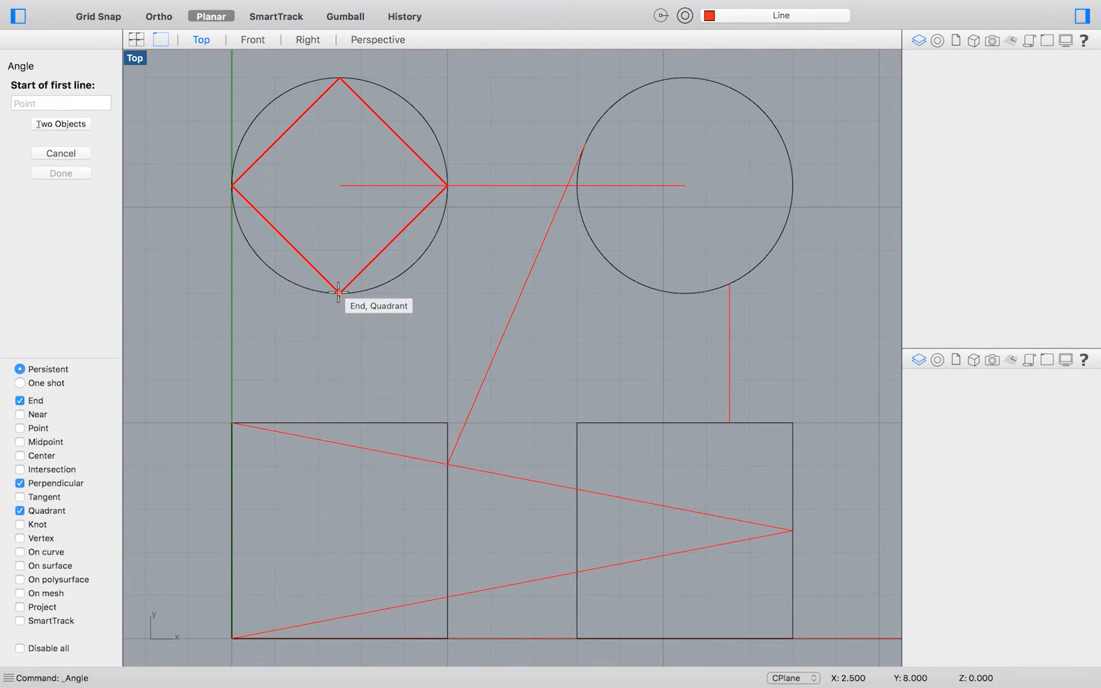
click(339, 288)
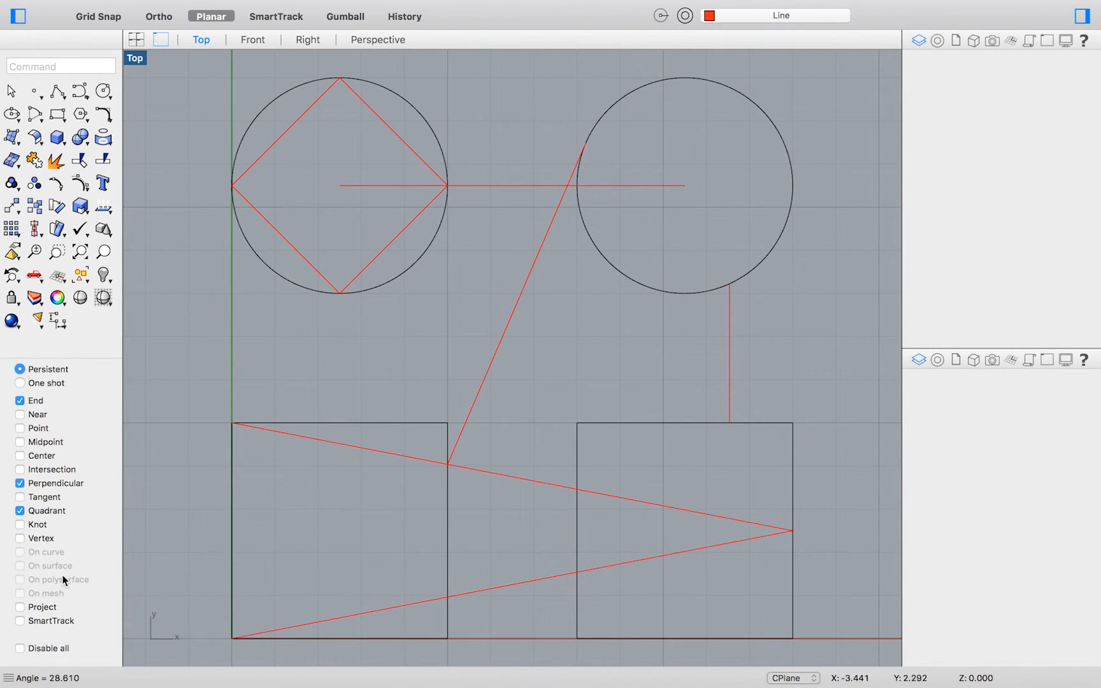
click(584, 8)
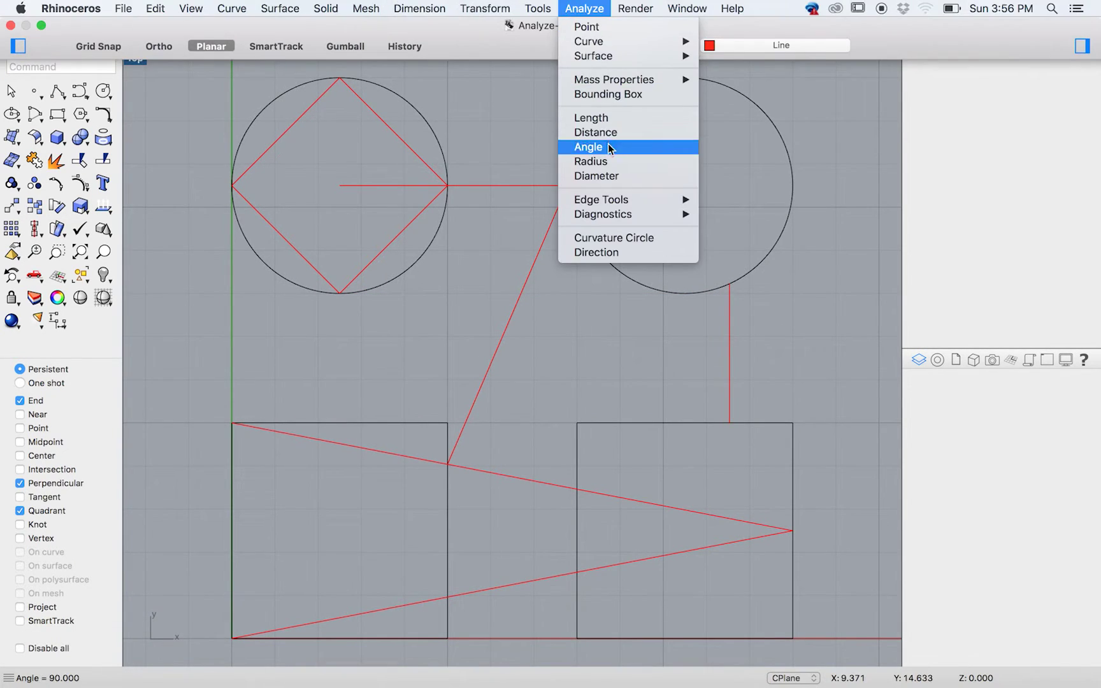
- Report the left circle's radius 2.500 and the right circle's diameter 5.000
click(589, 161)
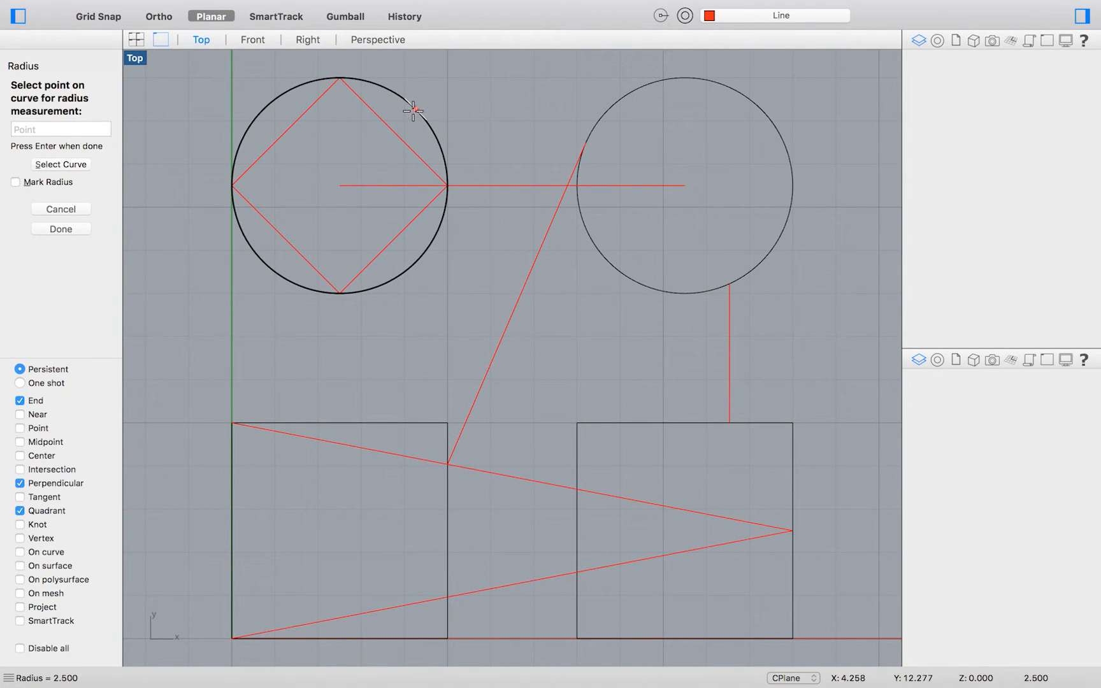
click(583, 8)
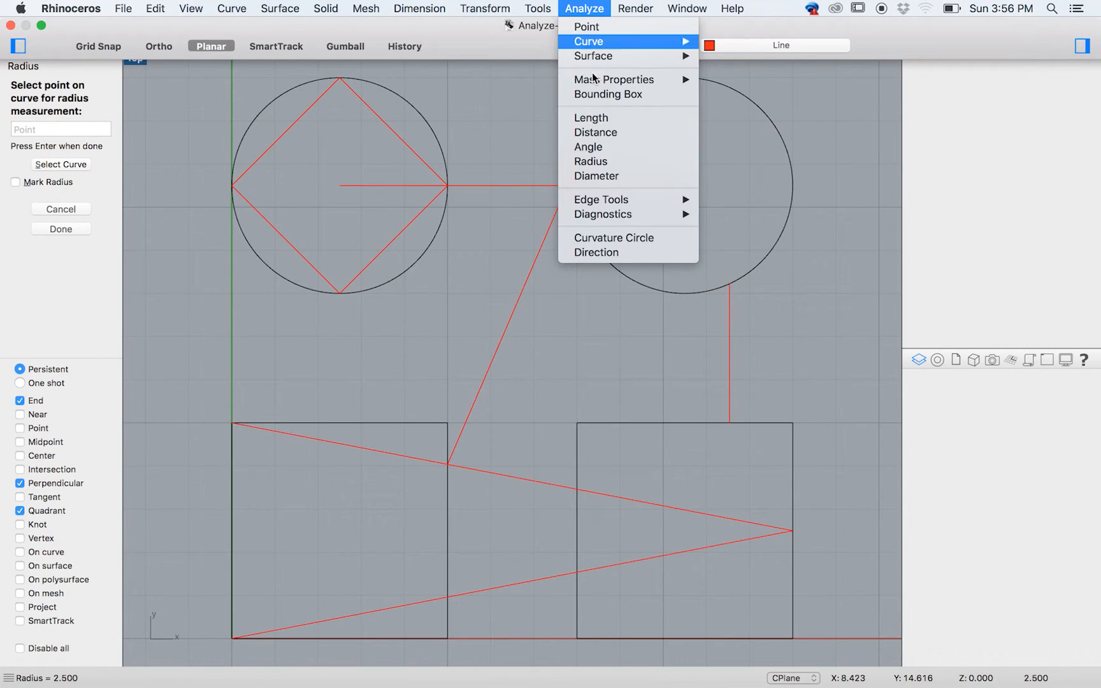
click(597, 176)
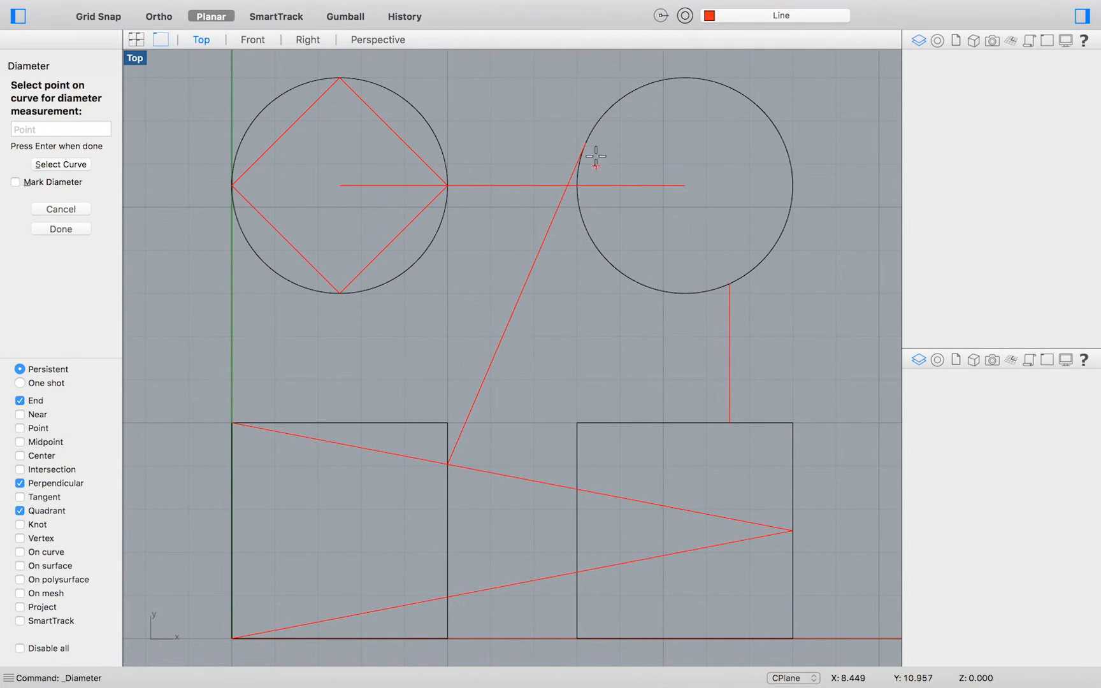
click(618, 101)
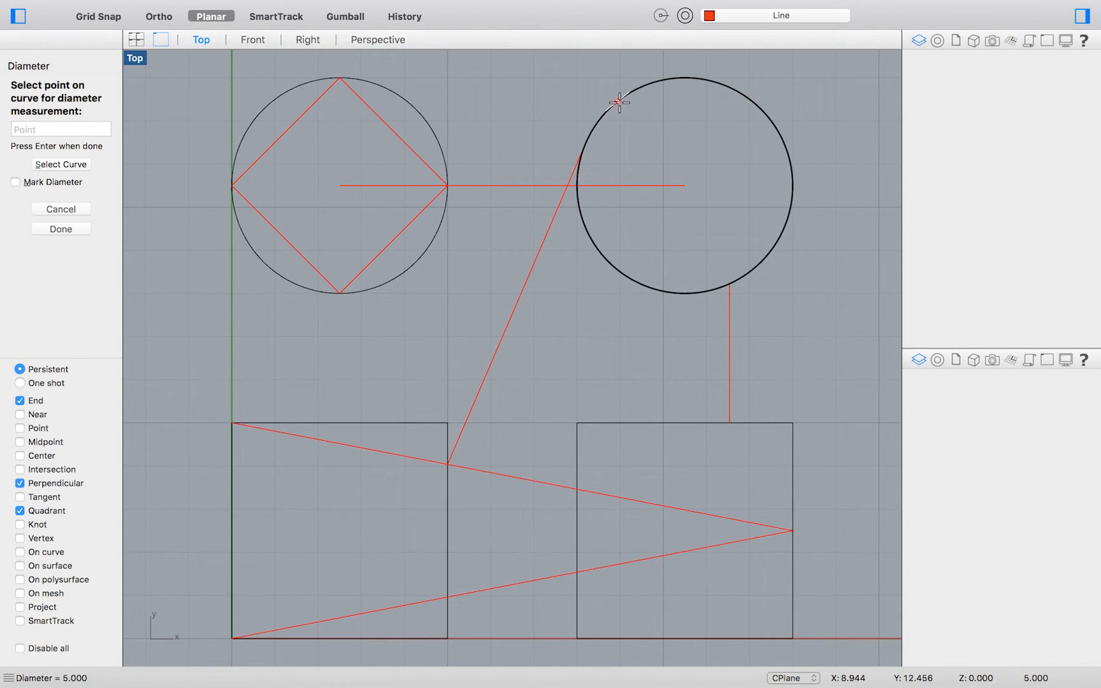